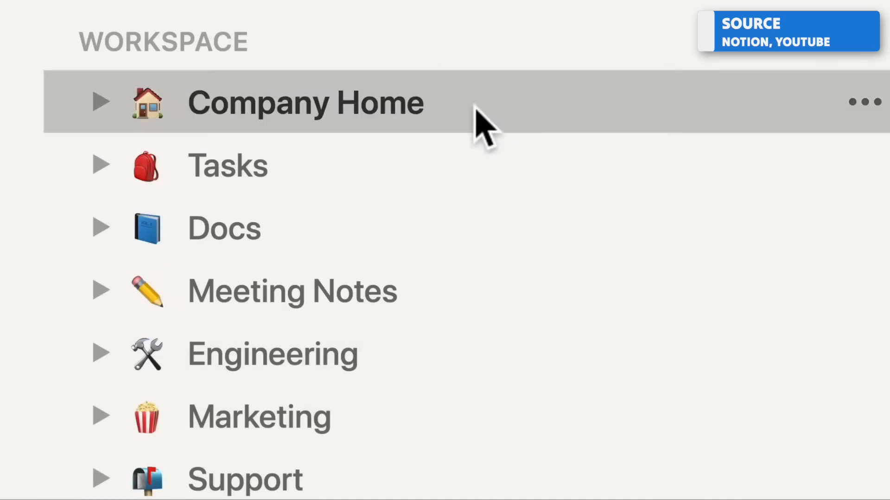
Open Tool Finder's Notion listing and scroll past Key Features to 'Is Notion Right For You?'.
click(305, 103)
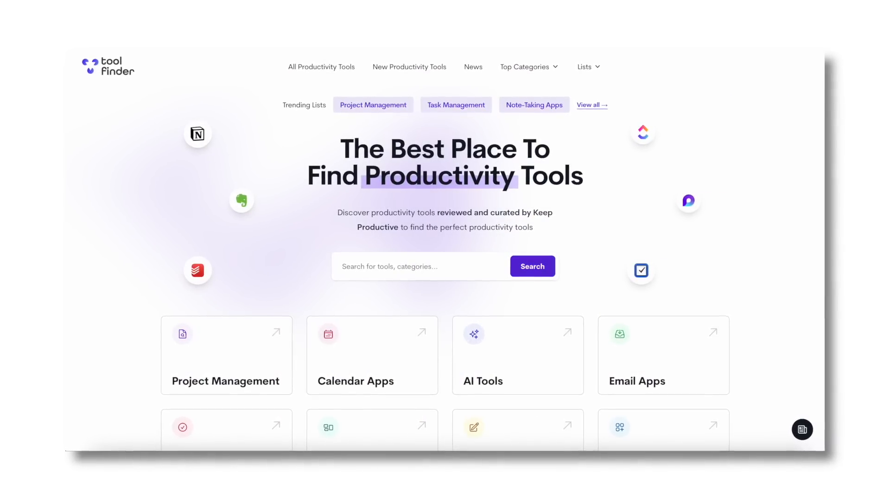
click(198, 134)
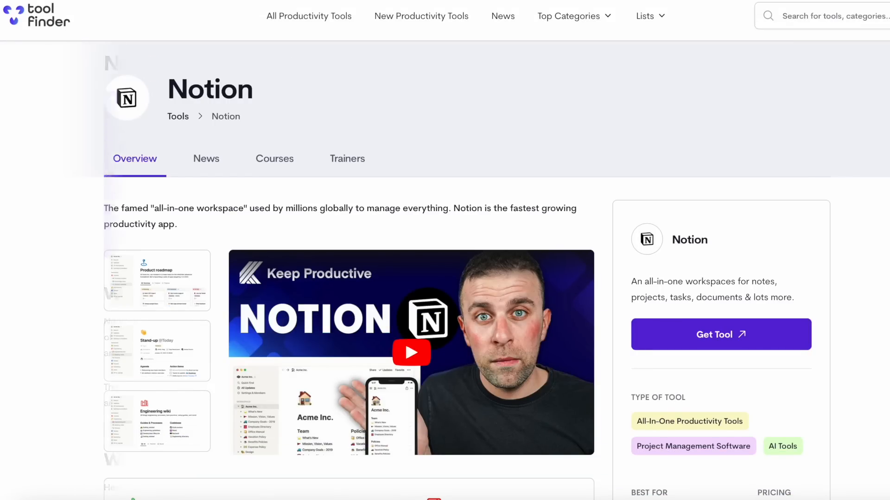
scroll(down, 3)
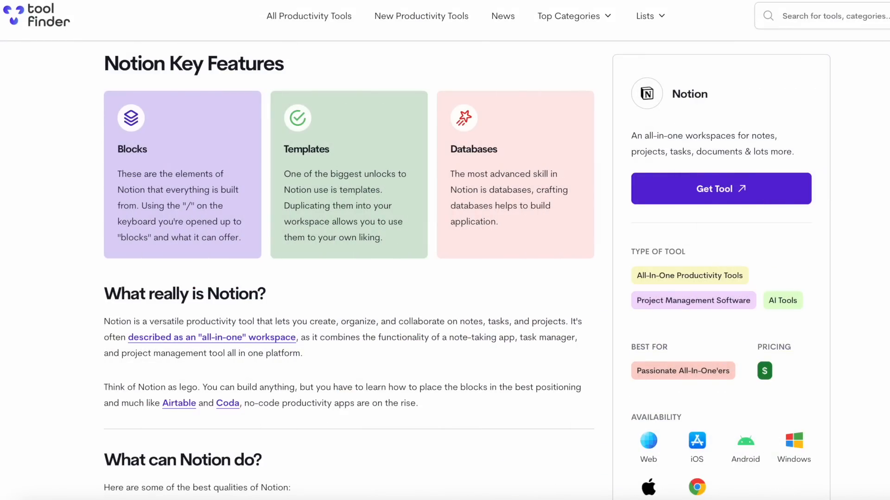
scroll(down, 3)
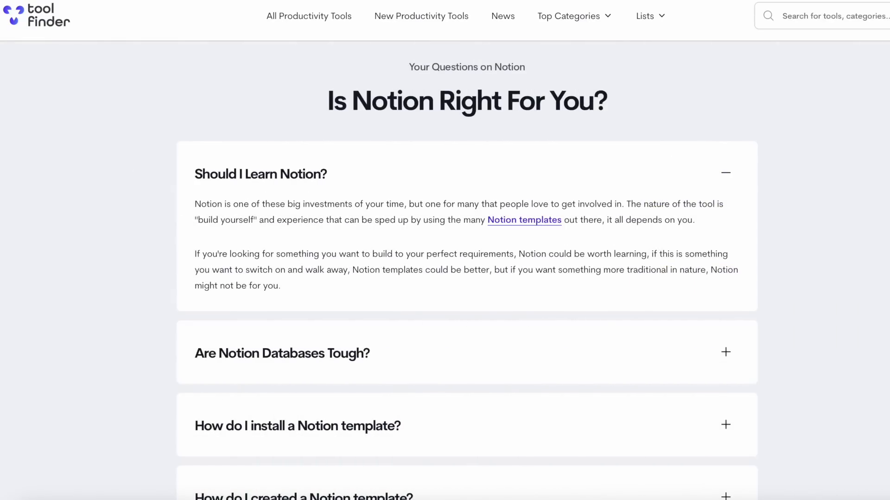
scroll(down, 3)
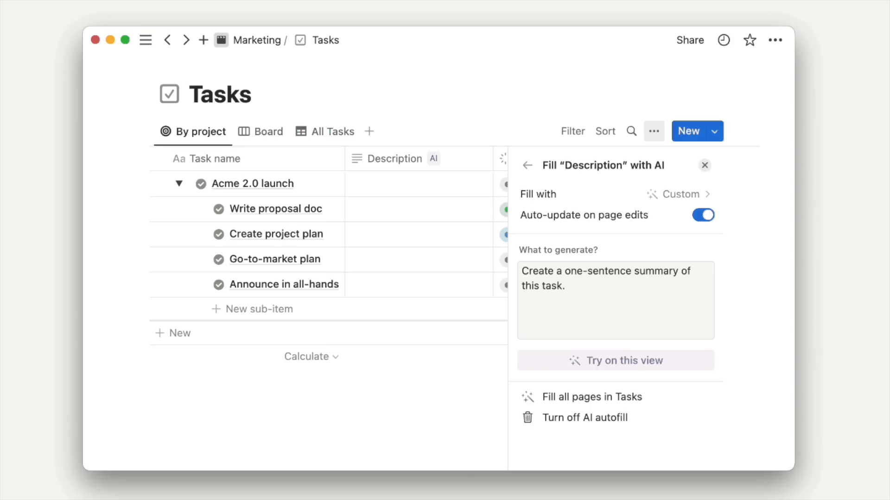
Fill the Description of all pages in Tasks with AI and close the autofill panel.
click(591, 396)
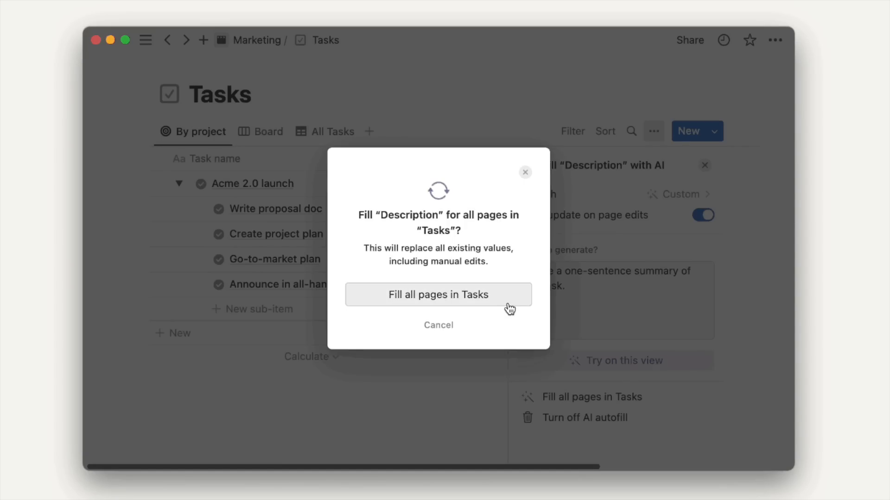
click(438, 295)
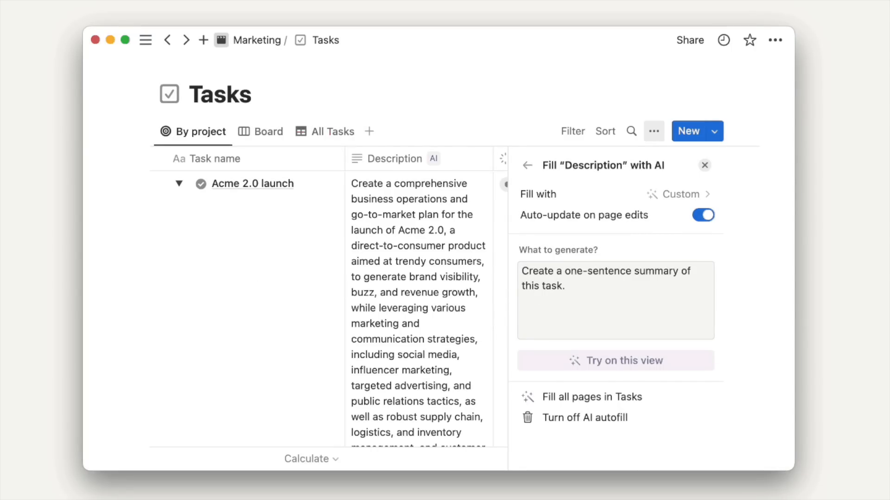
click(705, 166)
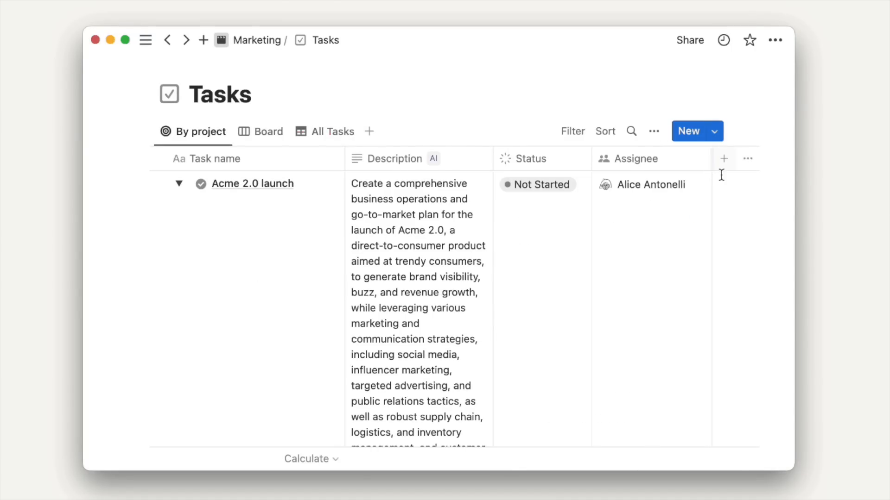
Generate an AI summary of the standup takeaways and set up AI fill for issue Descriptions.
scroll(down, 3)
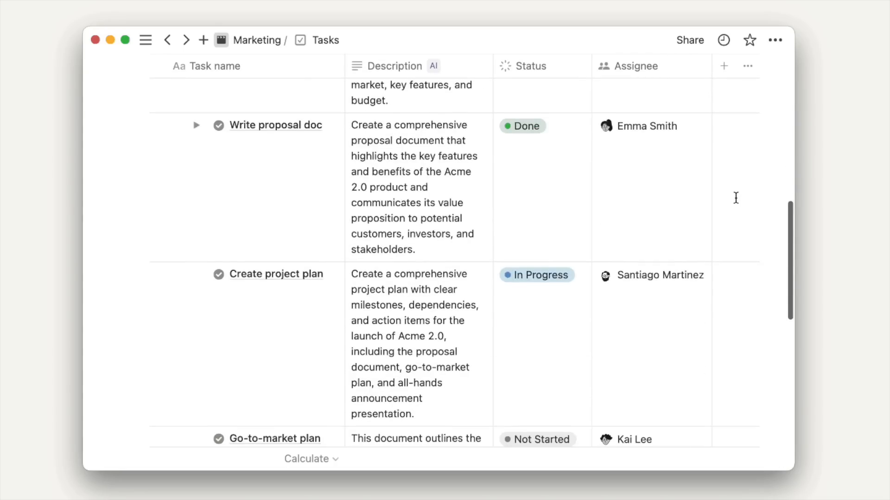
scroll(down, 3)
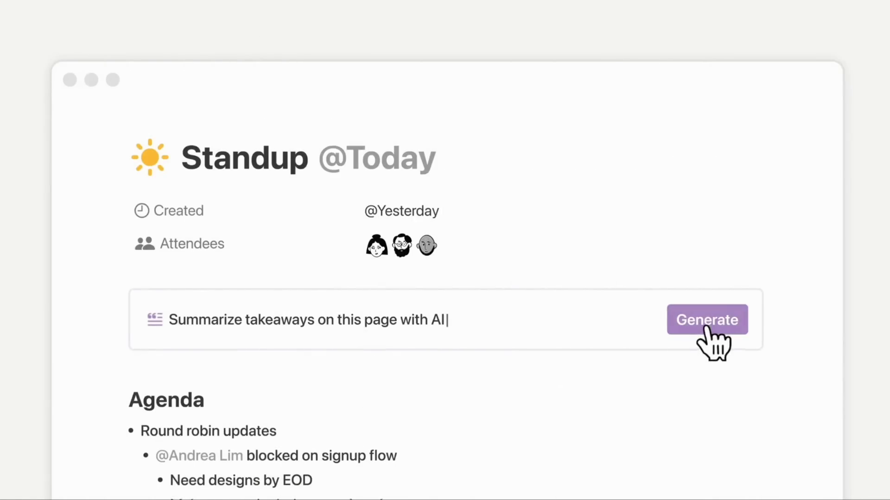
click(707, 319)
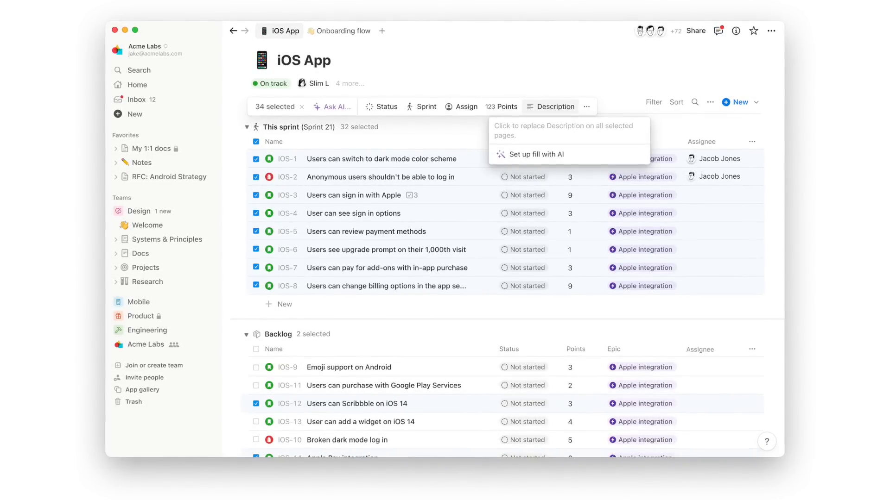
click(535, 154)
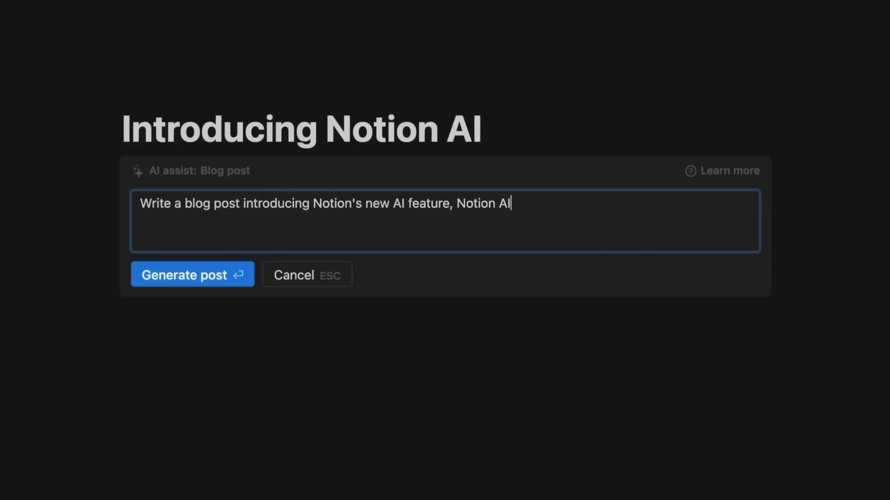
Generate the 'Introducing Notion AI' blog post draft and scroll through it.
click(192, 275)
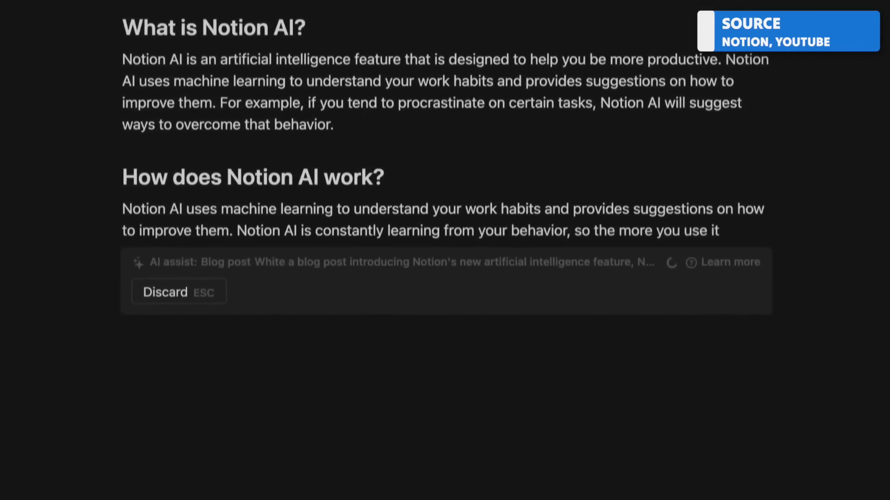
scroll(down, 3)
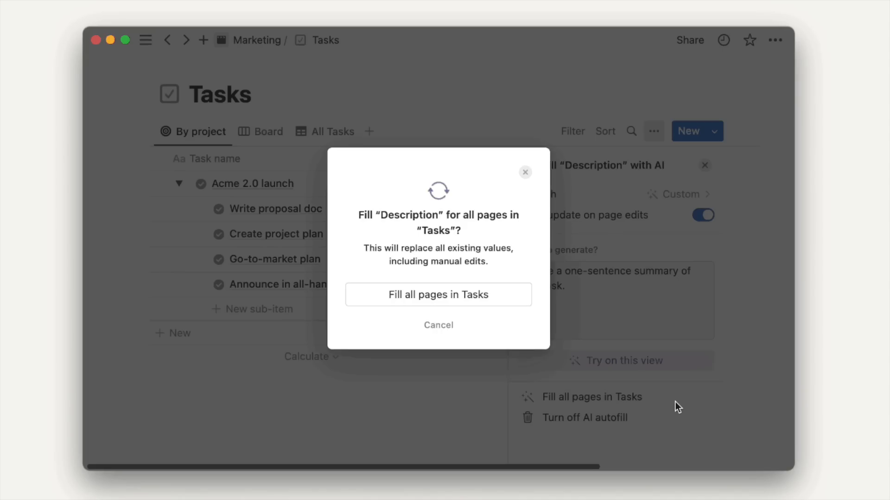
Confirm AI descriptions for all Tasks pages, close the autofill panel, and scroll the table.
click(437, 295)
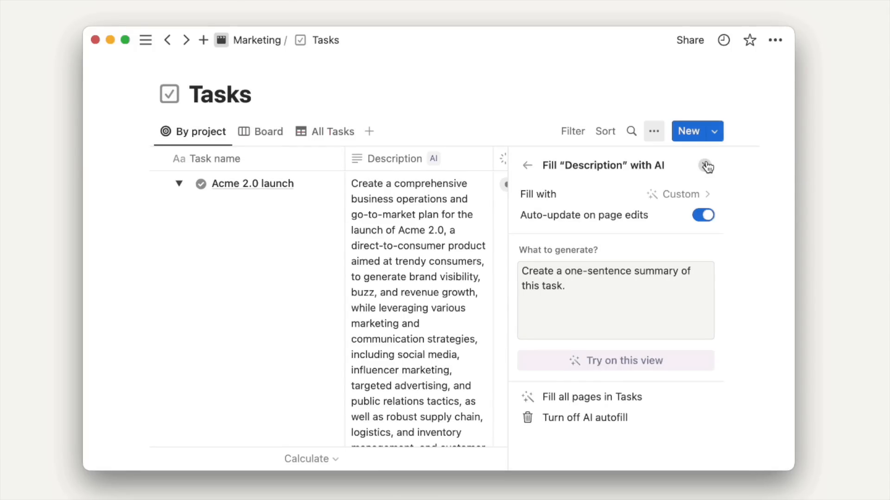
click(706, 166)
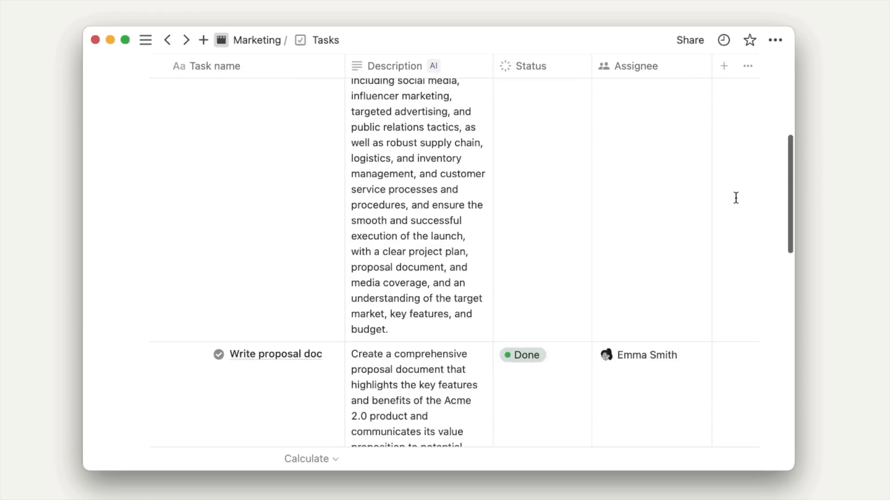
scroll(down, 3)
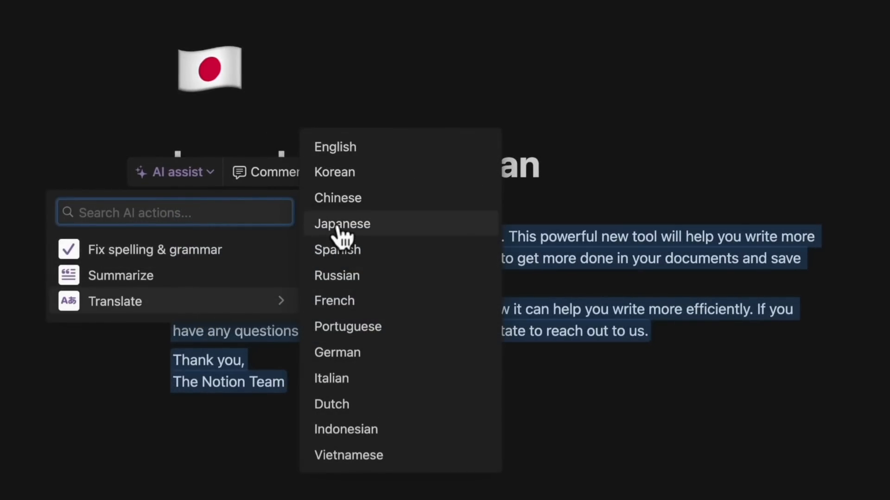
Translate the announcement letter into Japanese with AI assist.
click(341, 223)
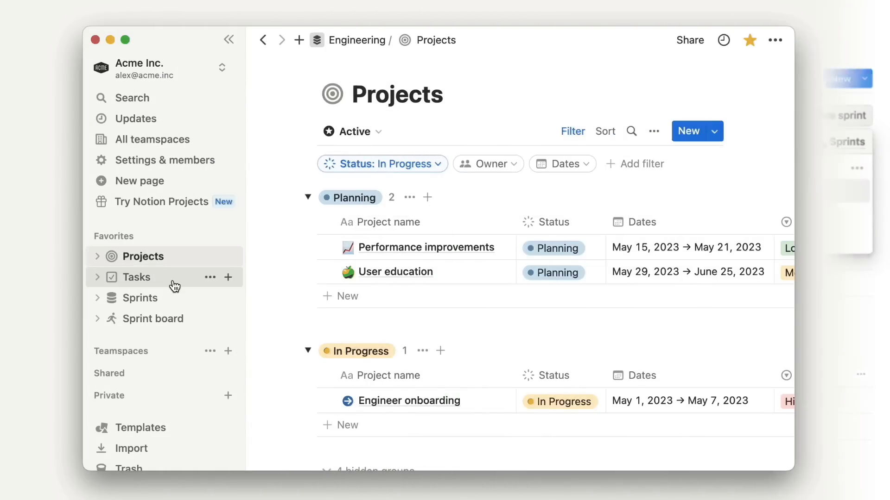
Open the Sprints database and add a filter rule to the Sprint 5 timeline.
click(139, 298)
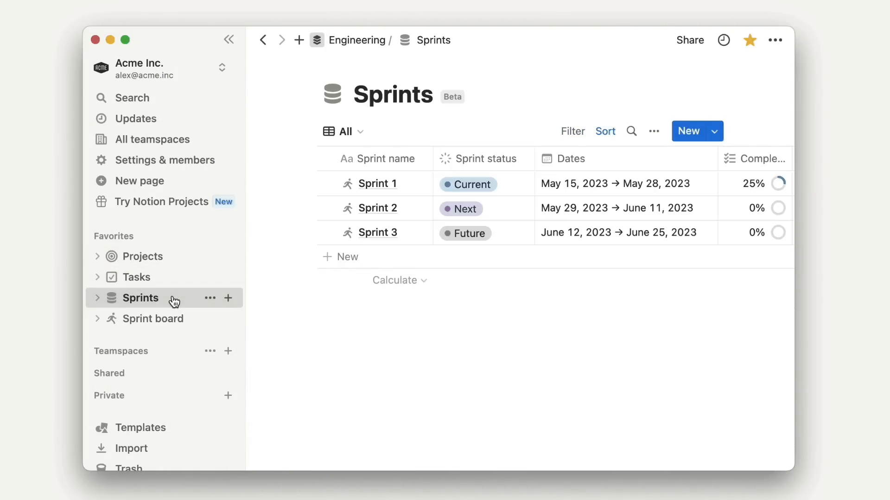
click(152, 318)
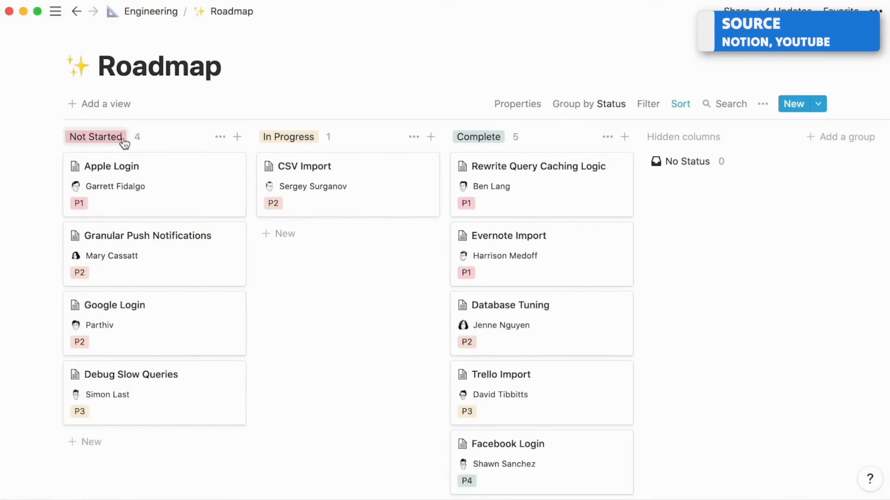
mouse_move(415, 137)
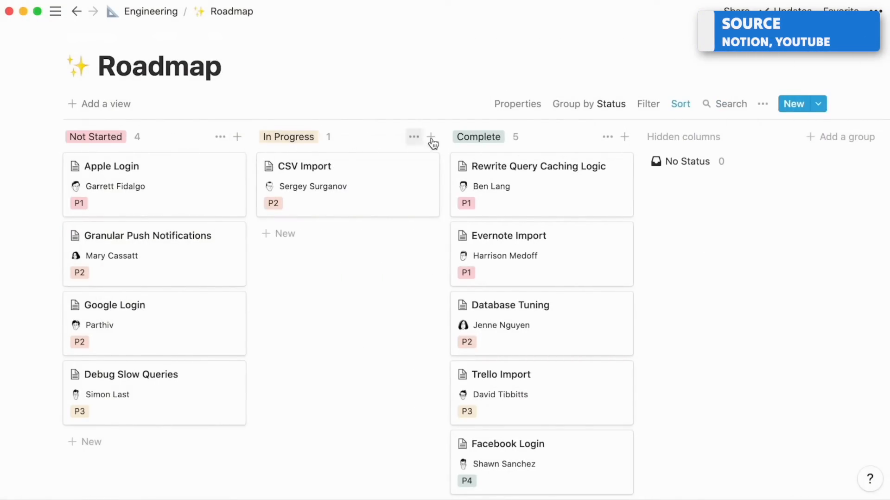
mouse_move(478, 137)
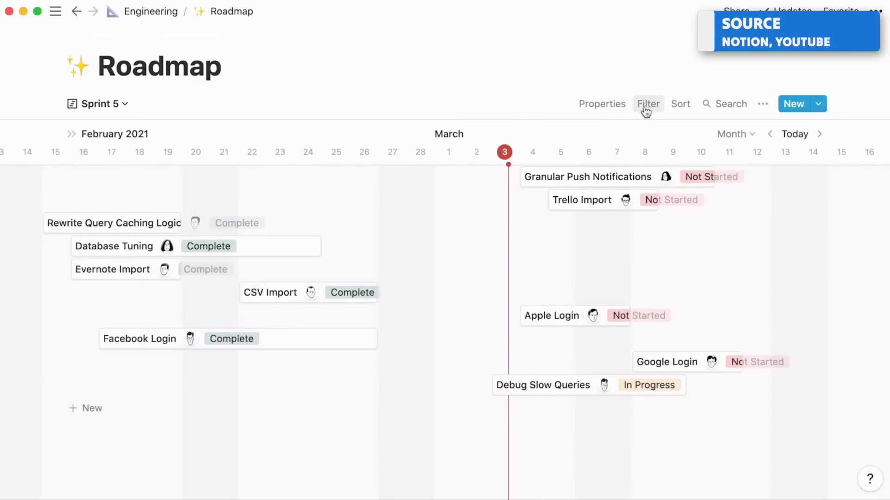
click(648, 103)
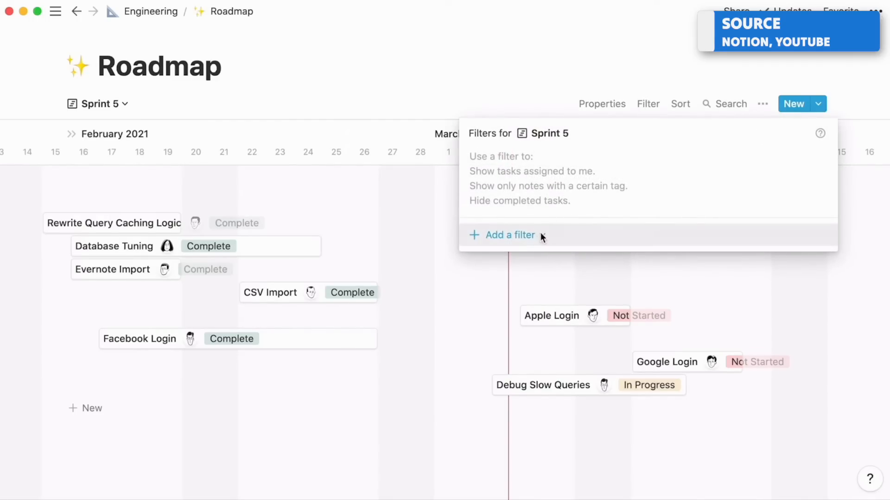
click(509, 235)
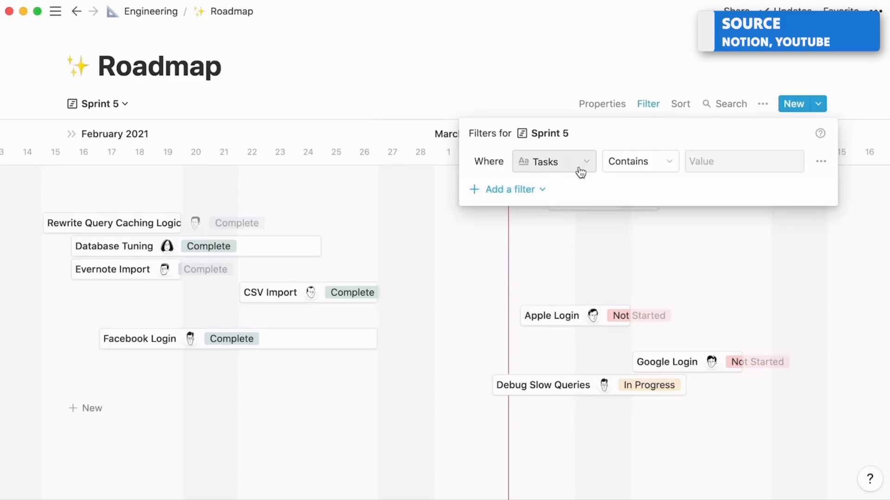
click(553, 162)
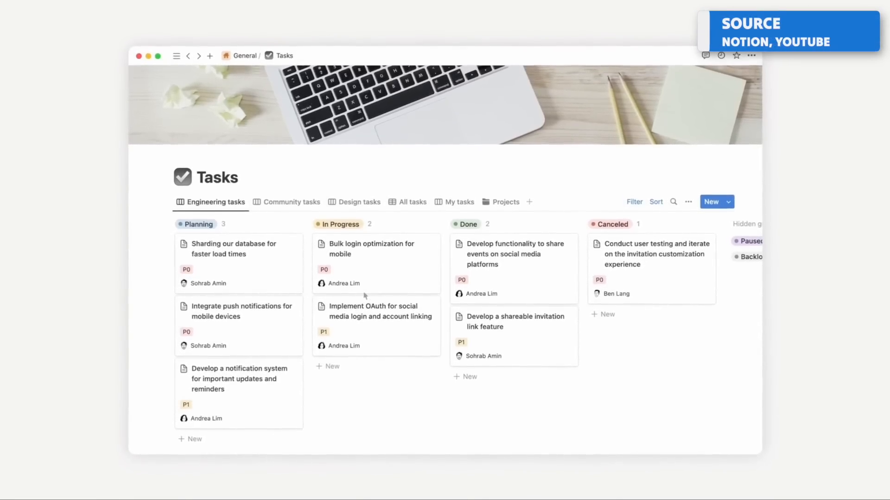
Browse the Community tasks board, then the Sales and Marketing pages.
click(288, 200)
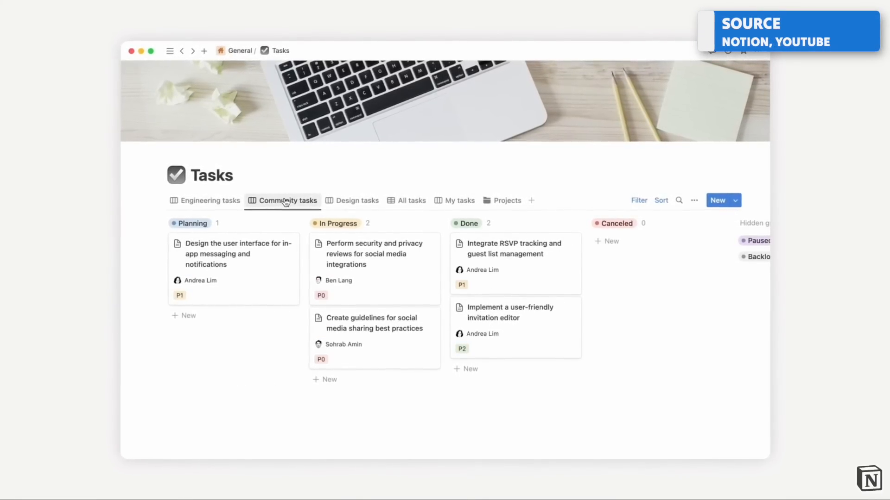
click(354, 199)
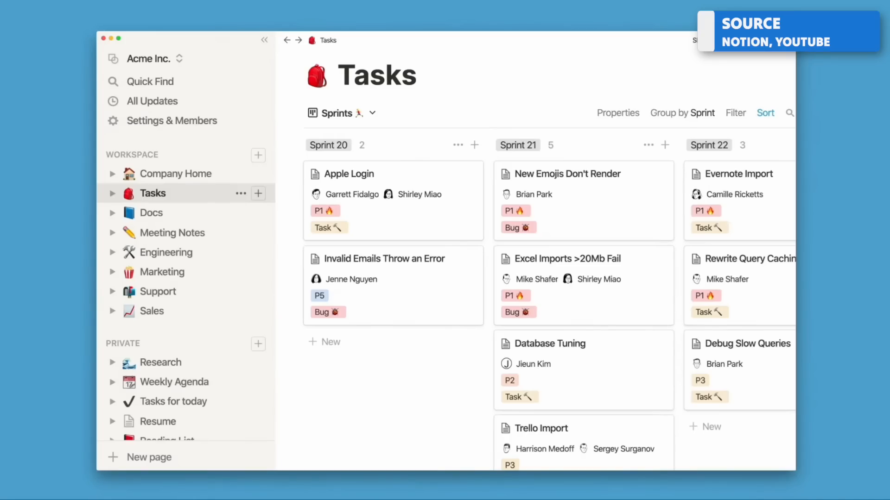
click(152, 311)
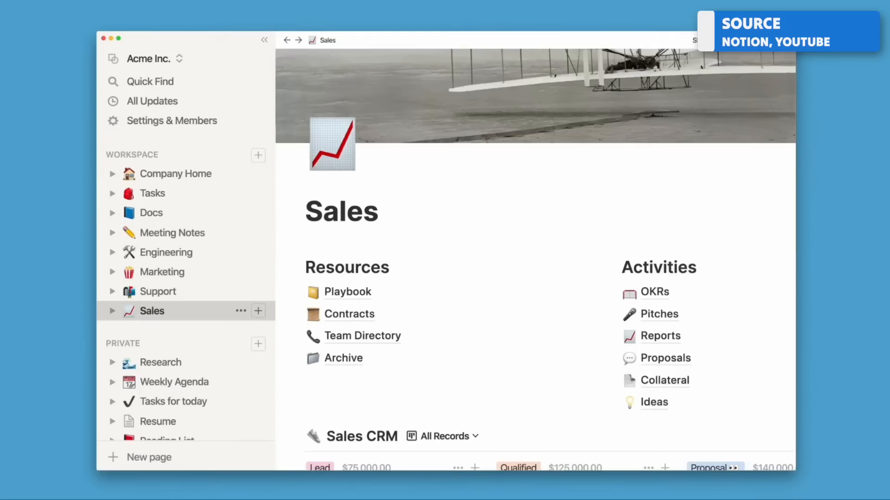
click(161, 272)
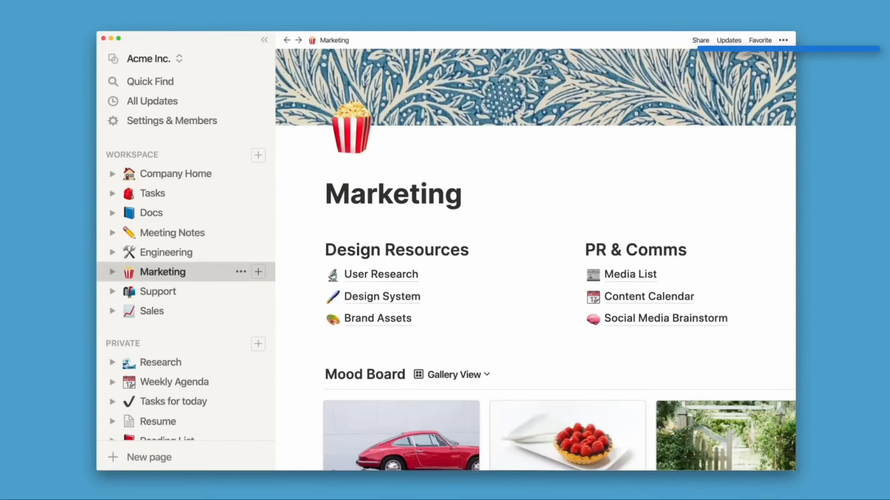
click(166, 252)
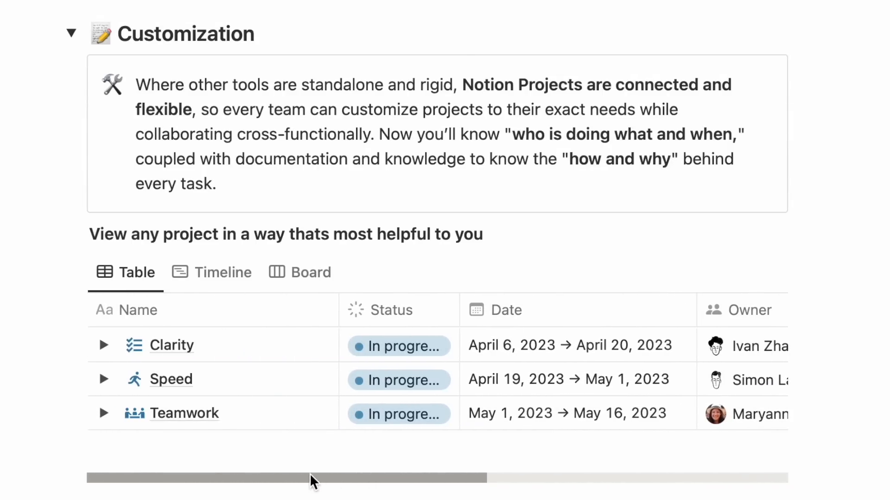
Lay the projects out on a timeline view.
click(222, 273)
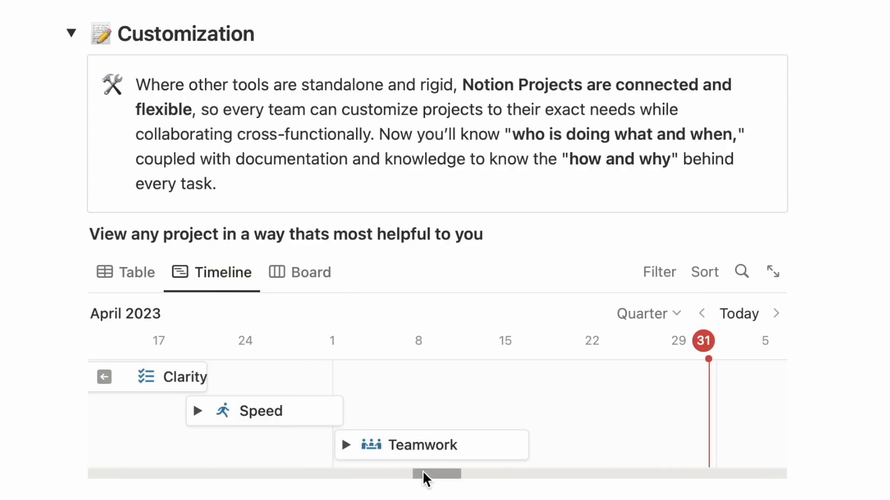
click(311, 272)
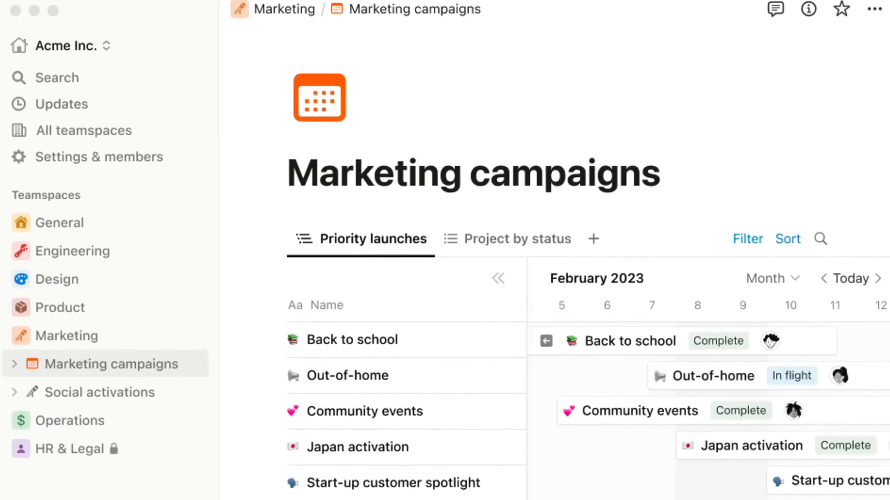
scroll(down, 3)
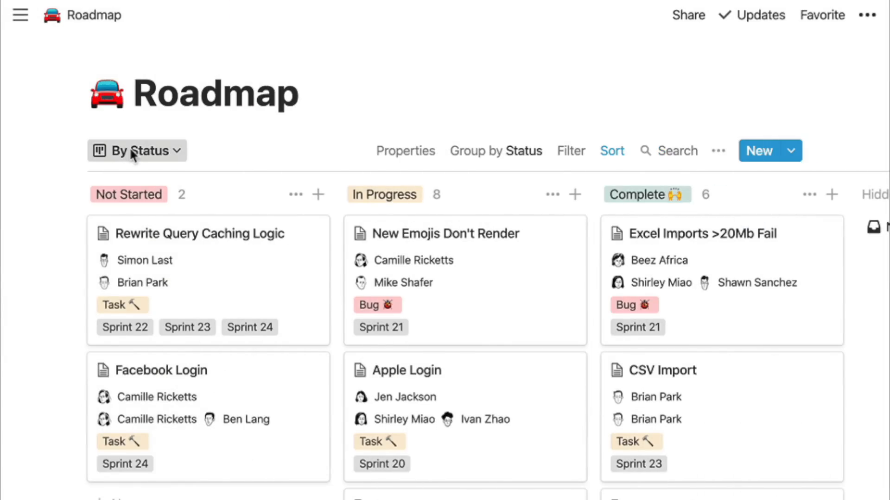
Switch the Roadmap view to the Epics table, the Epic Calendar, then the Sprints board.
click(137, 150)
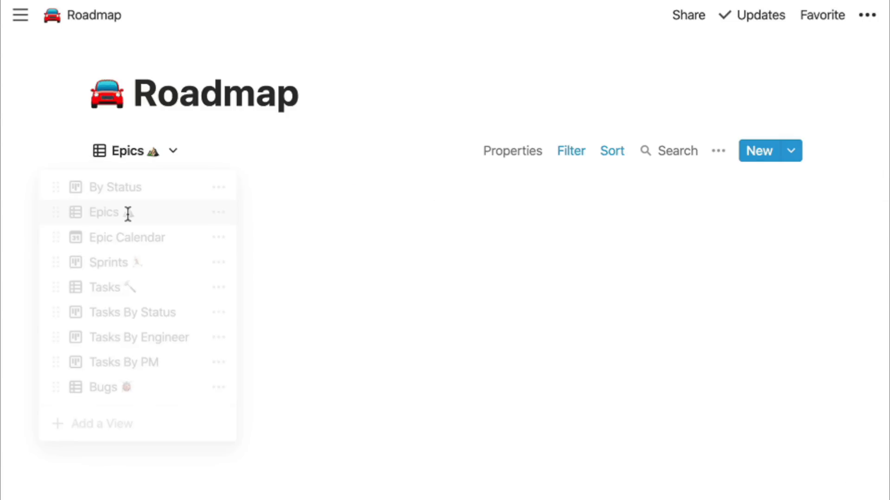
click(103, 212)
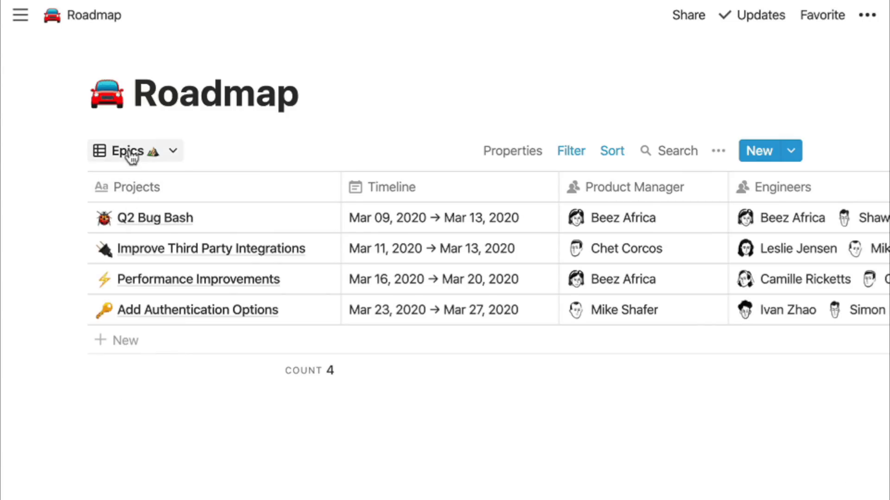
click(131, 150)
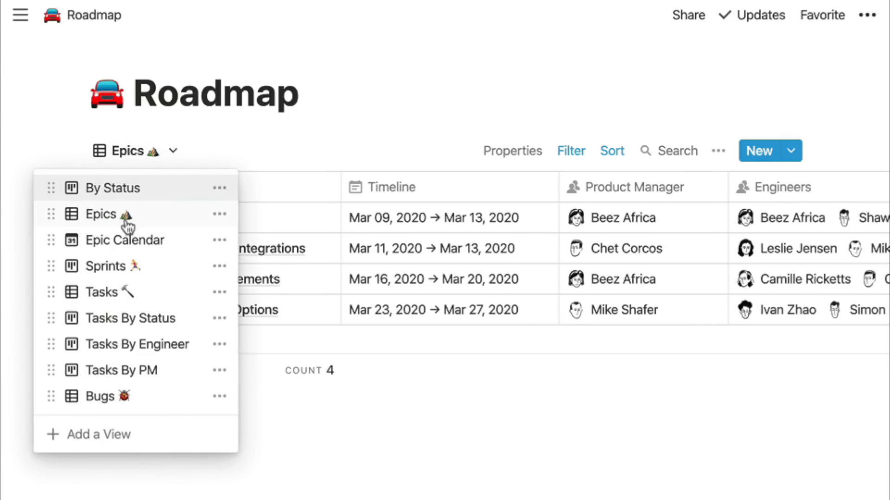
click(125, 240)
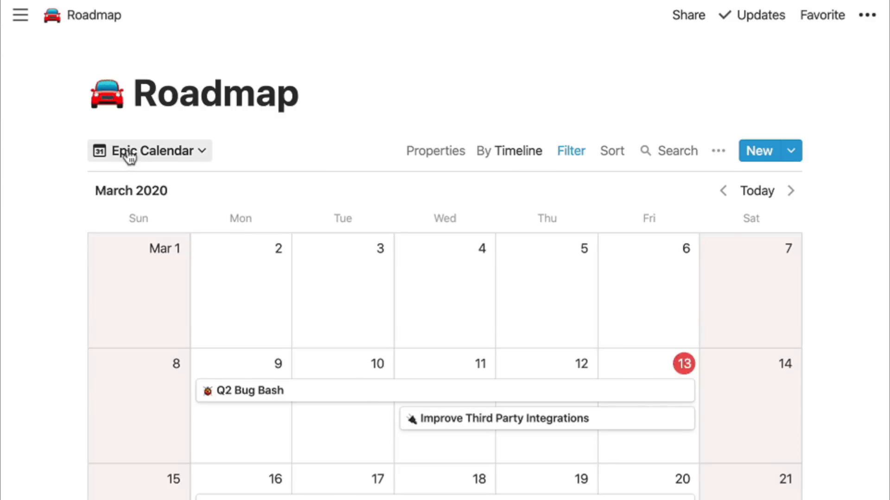
click(149, 150)
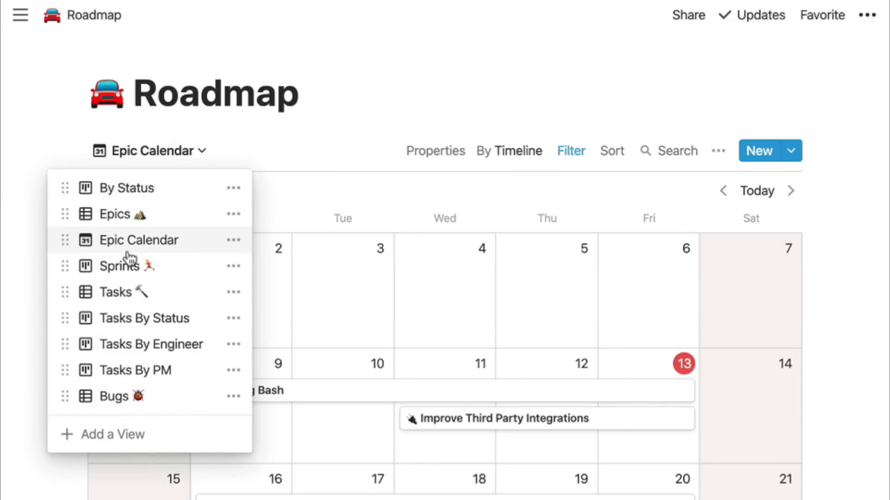
click(124, 266)
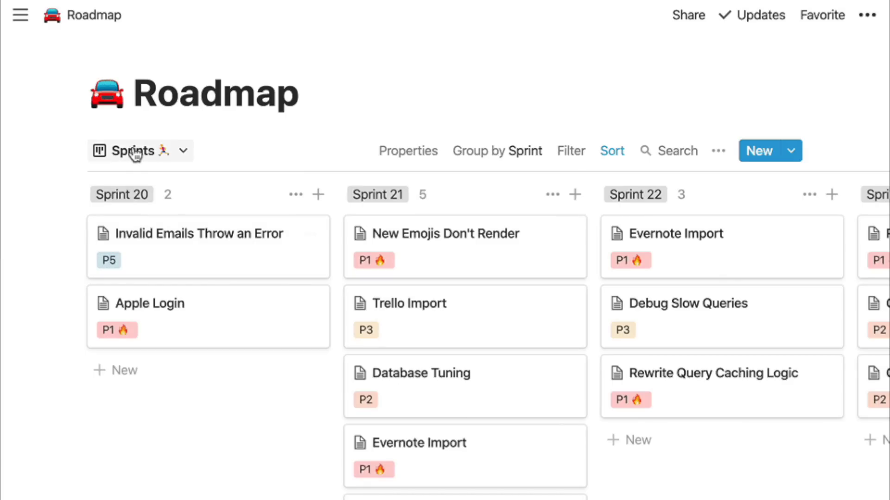
click(135, 150)
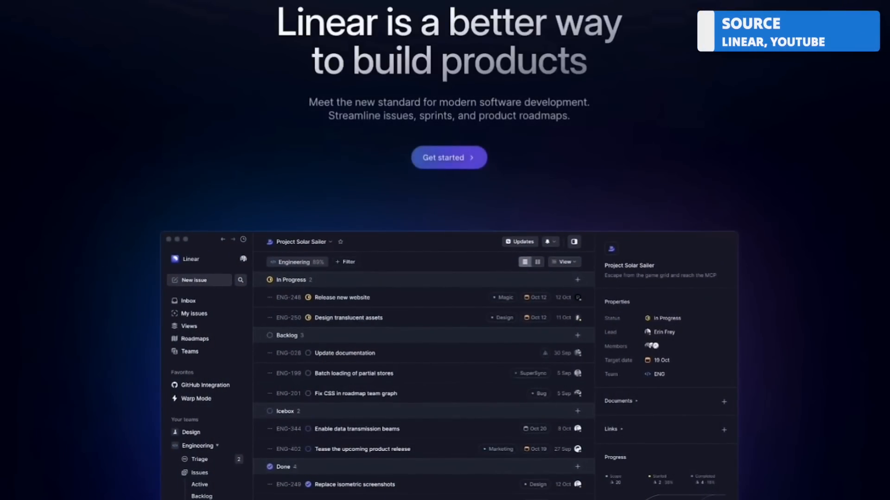
Scroll down Linear's product homepage.
scroll(down, 3)
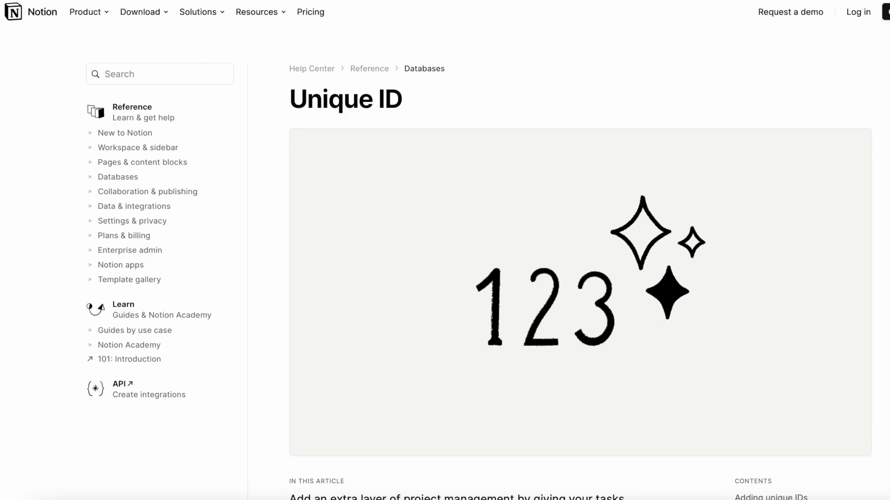
Scroll the Unique ID article down to 'Adding unique IDs'.
scroll(down, 3)
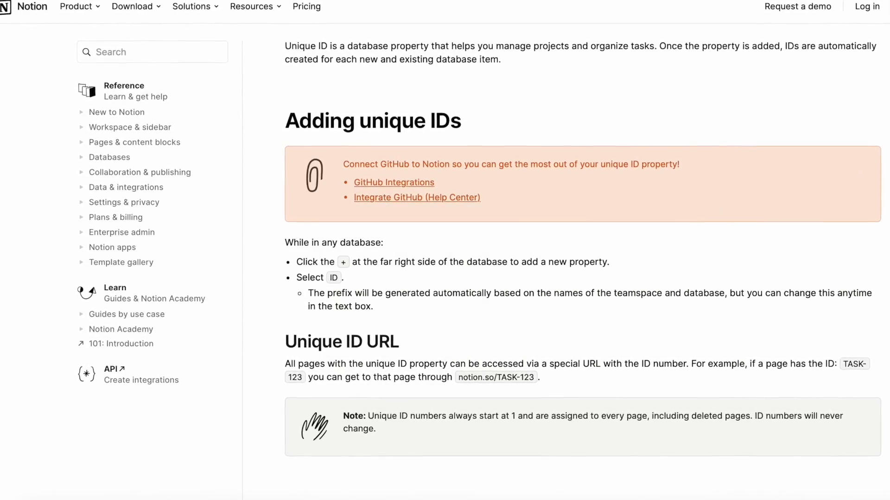
scroll(down, 3)
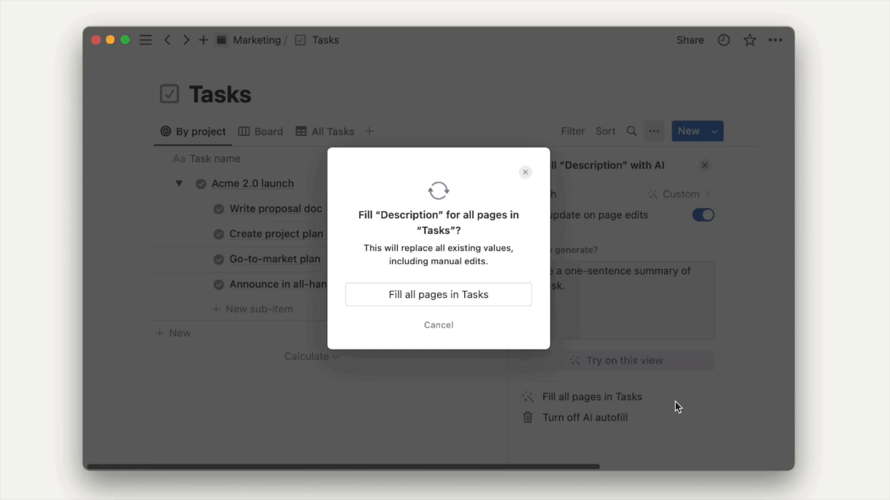
Confirm AI-filling all Tasks descriptions, then choose a view from the Roadmap views list.
click(438, 294)
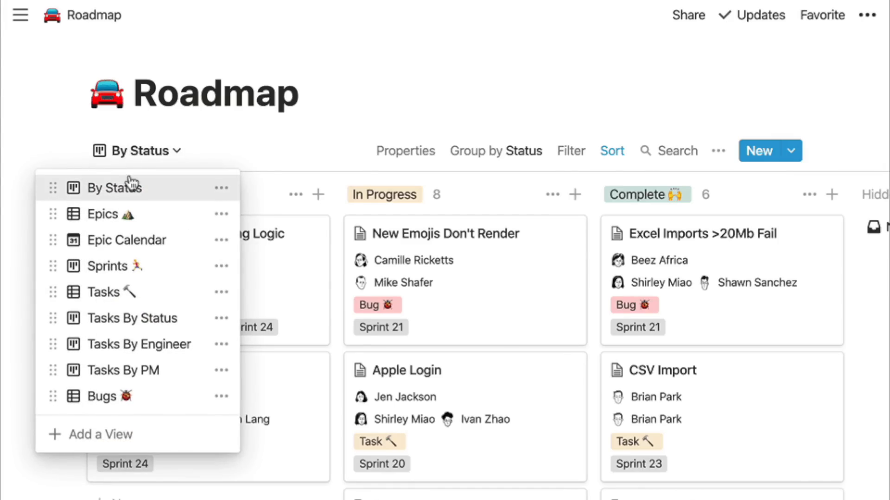
click(103, 214)
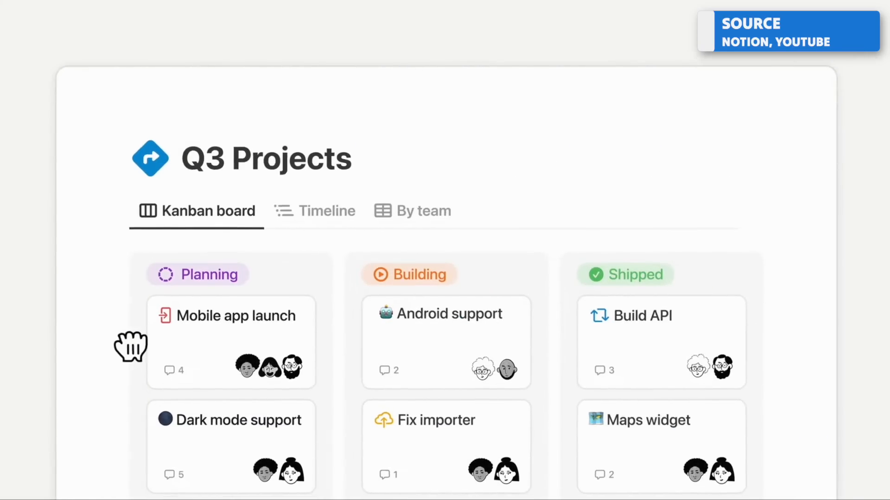
Preview the Product requirements doc, then generate an AI summary of the Standup page's takeaways.
scroll(down, 3)
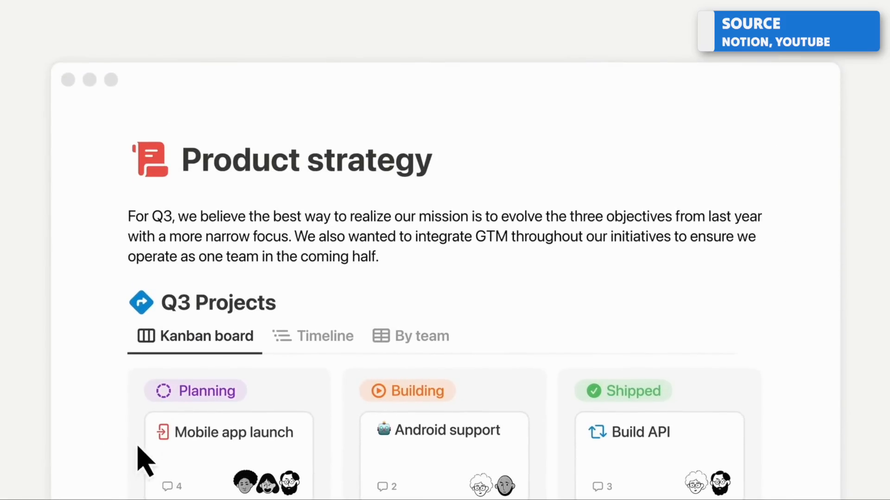
click(228, 431)
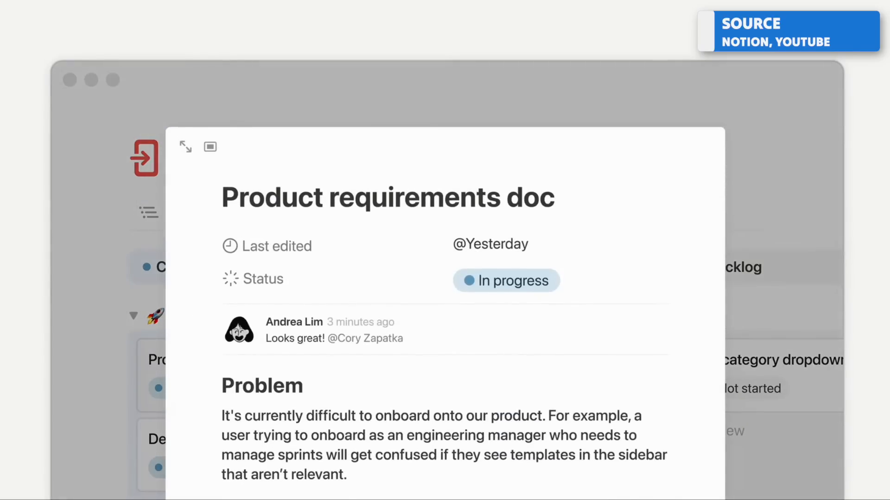
click(185, 146)
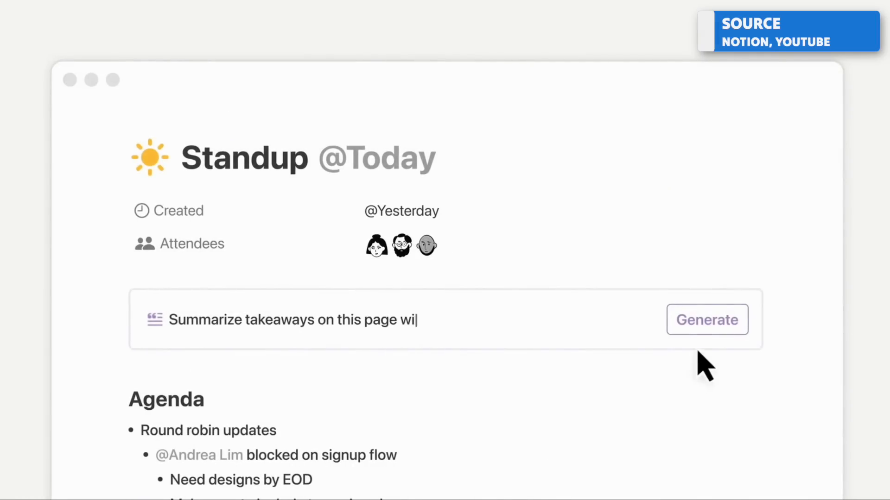
click(706, 320)
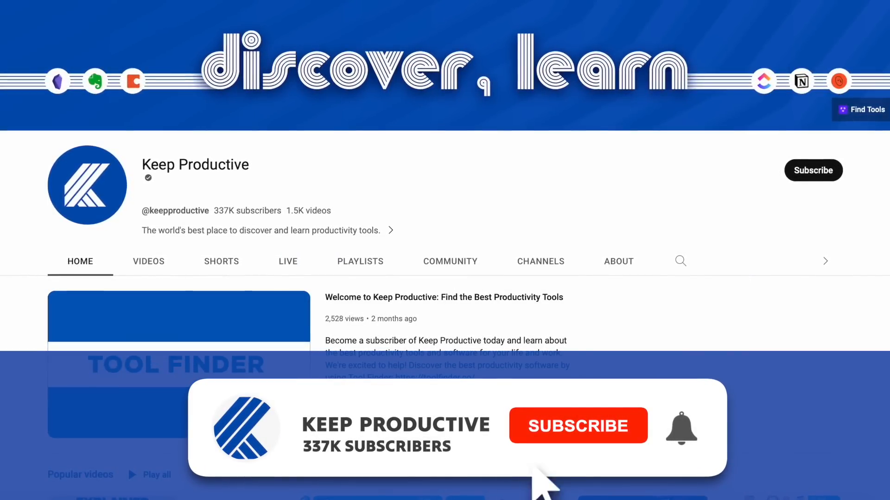
Subscribe to the Keep Productive YouTube channel.
click(578, 426)
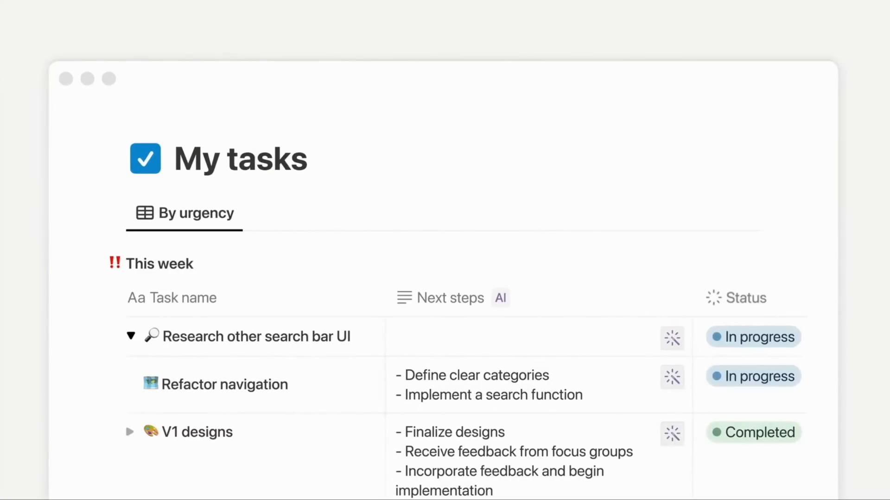
mouse_move(672, 338)
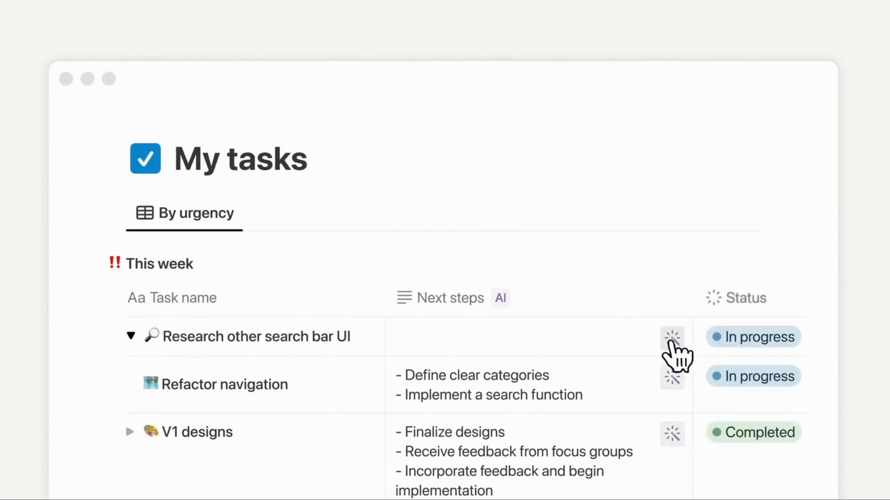